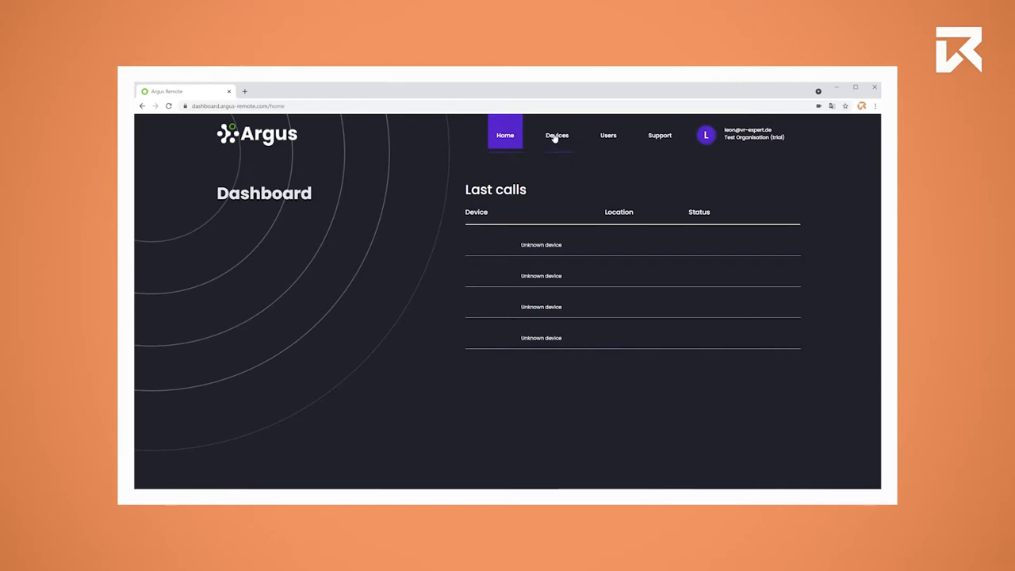
# Step: Show the Devices page, currently listing 0 of 1 registered devices
pyautogui.click(557, 135)
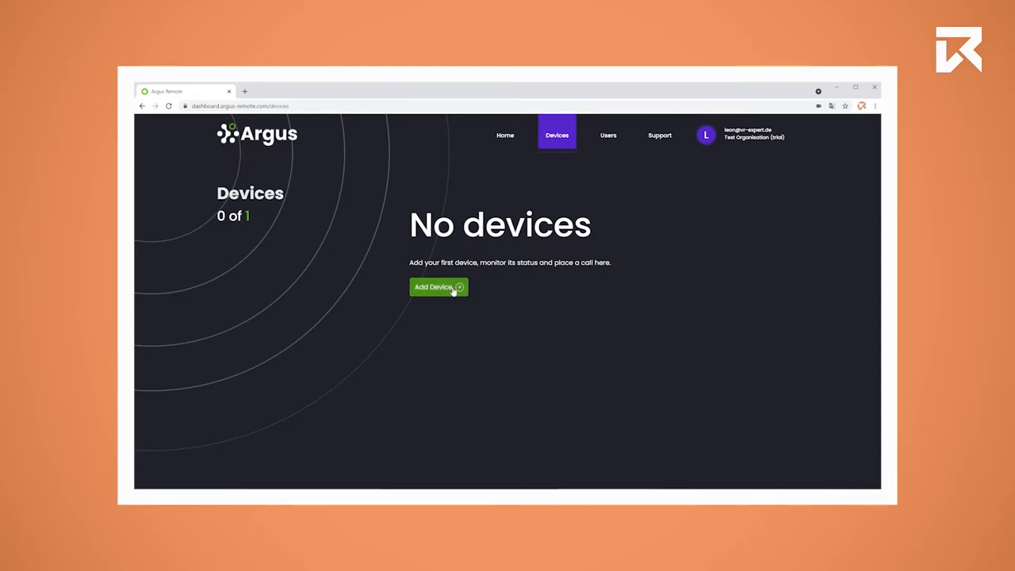
# Step: Add and save the Android headset as a device (1 of 1), then call it
pyautogui.click(437, 287)
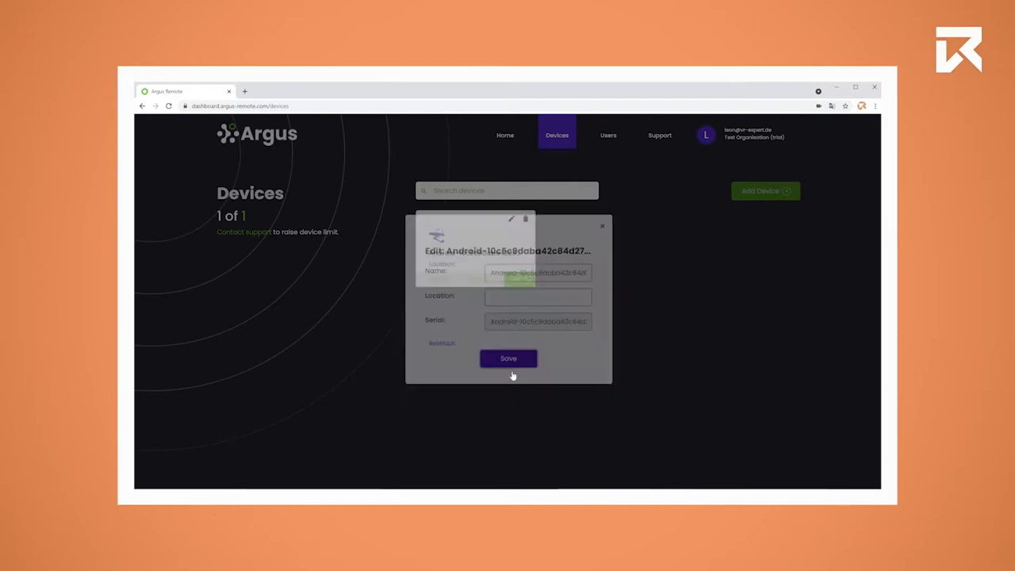
pyautogui.click(508, 358)
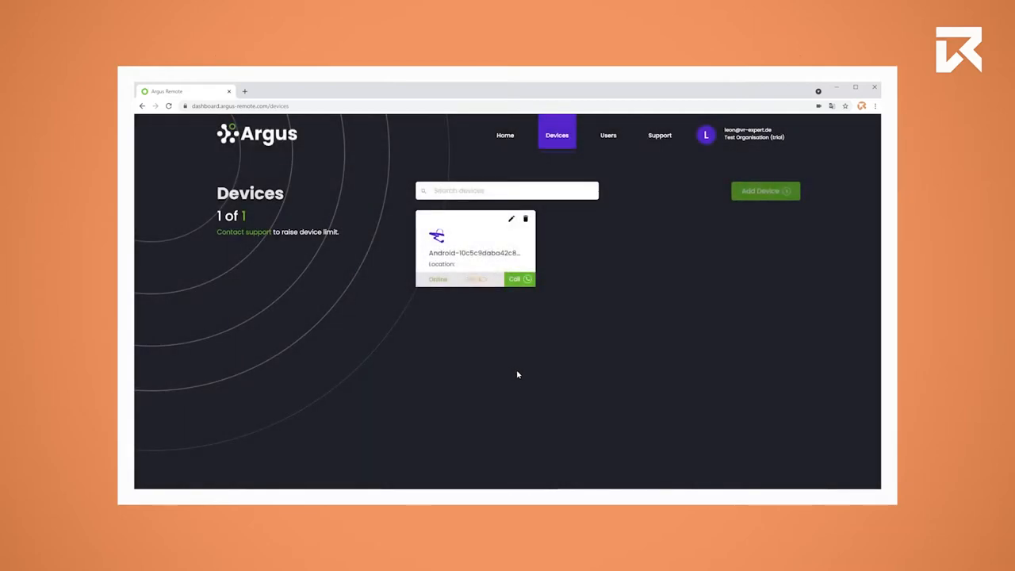
pyautogui.moveTo(549, 262)
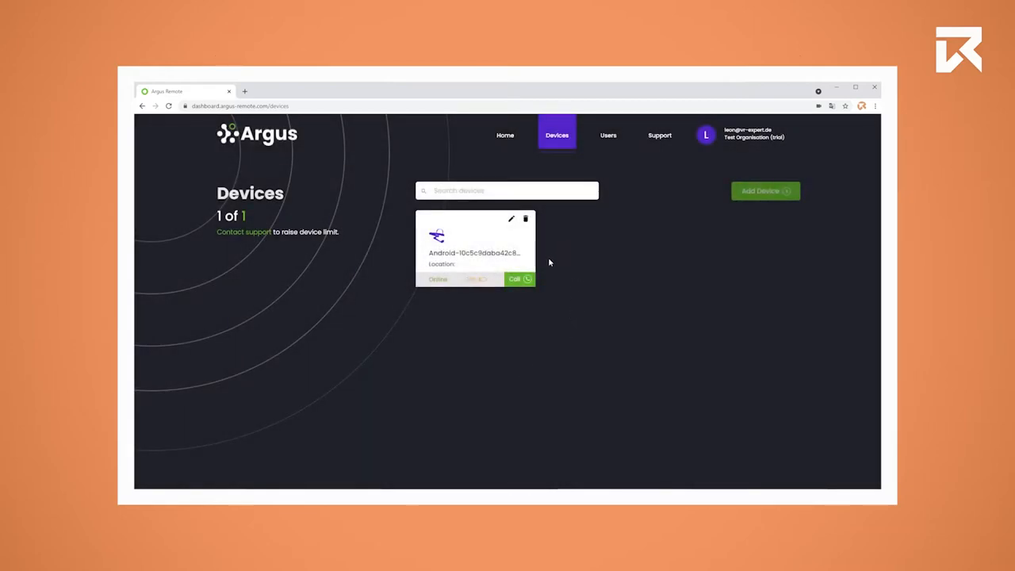
pyautogui.click(519, 279)
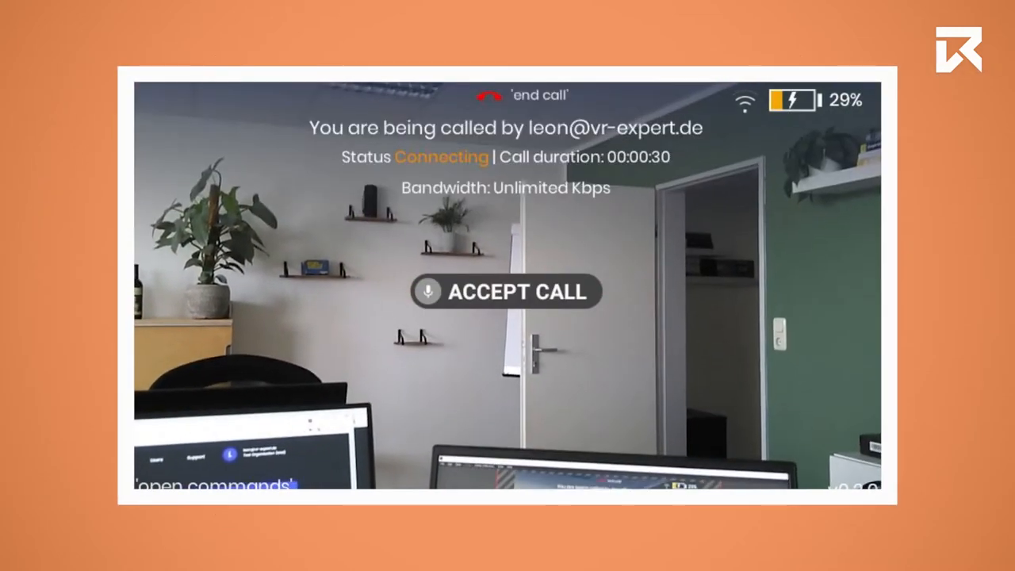
# Step: Accept the dashboard's incoming call so the headset camera streams live
pyautogui.click(506, 292)
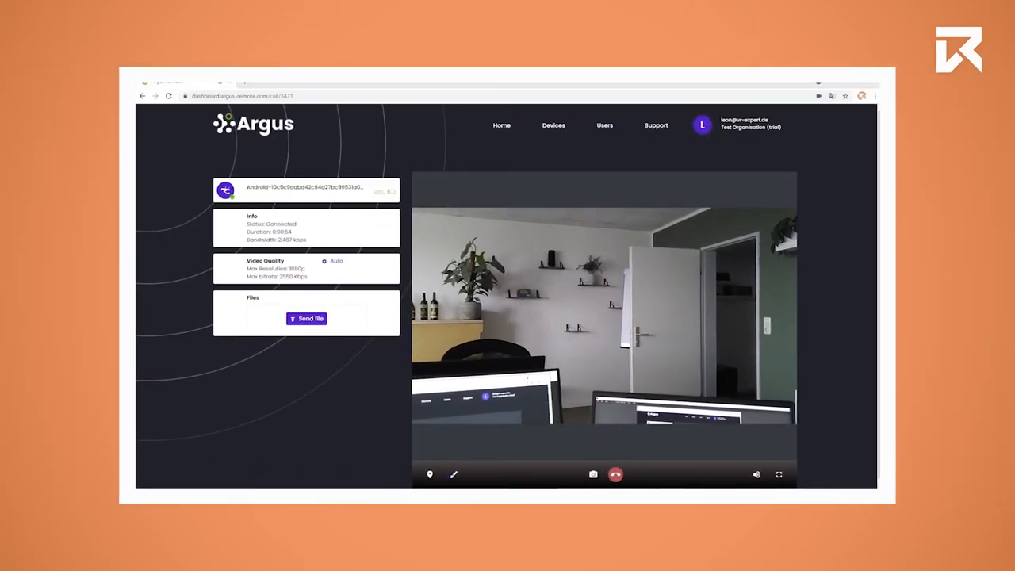
# Step: Send the multi-page PDF from the Files panel to the headset
pyautogui.click(306, 318)
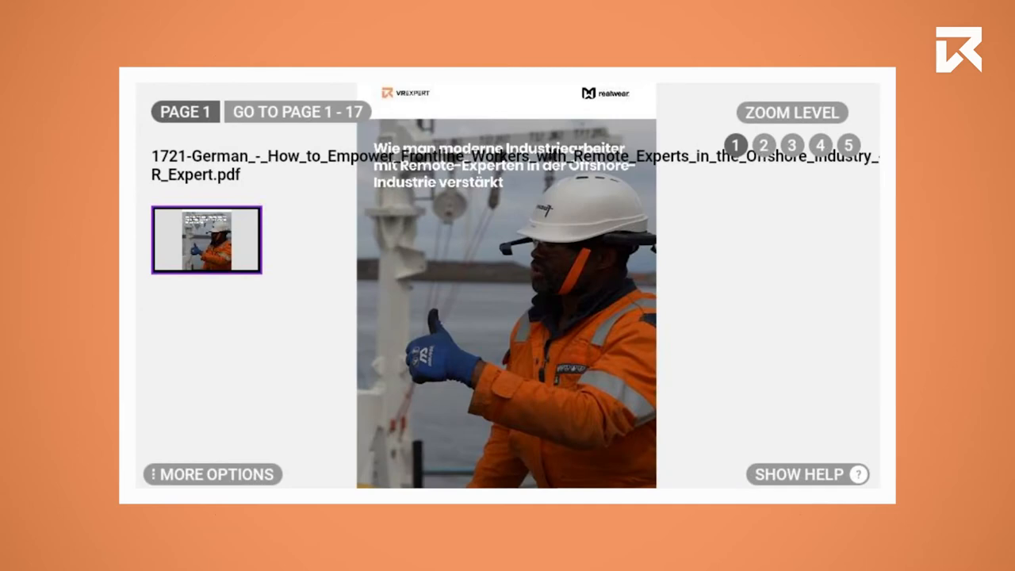
# Step: Advance the shared PDF twice, from the cover to page 3 of 17
pyautogui.click(506, 291)
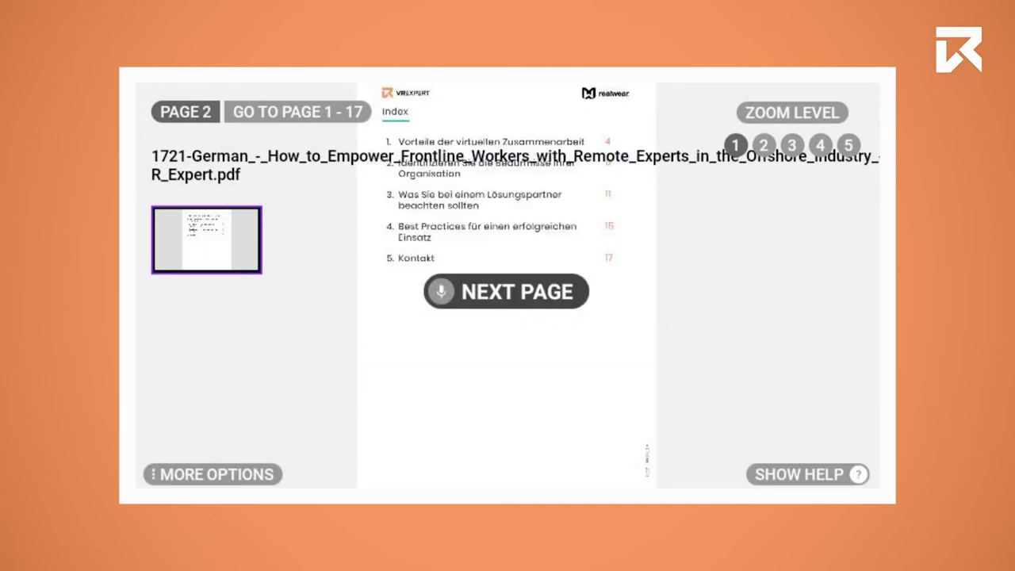
pyautogui.click(505, 292)
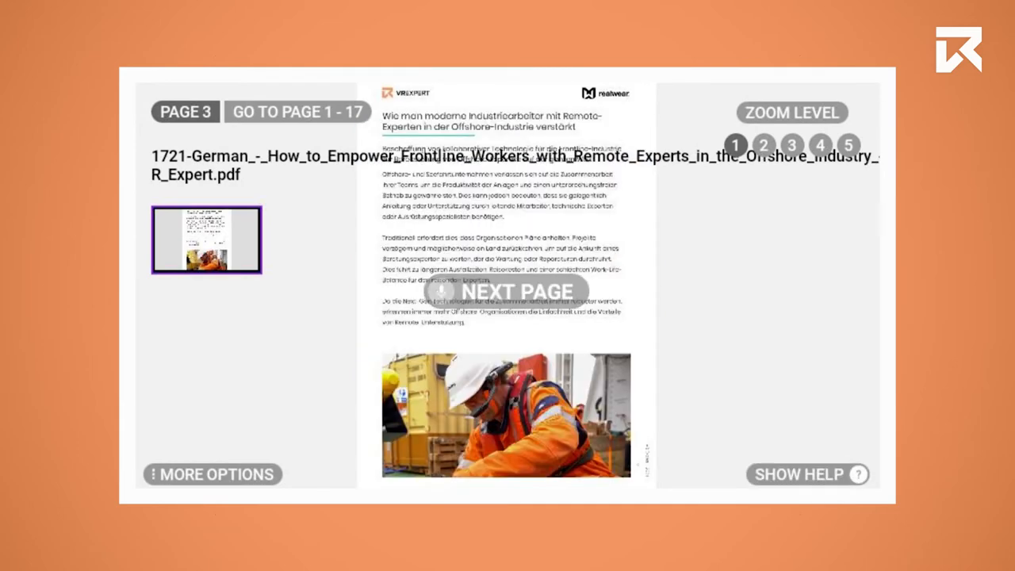